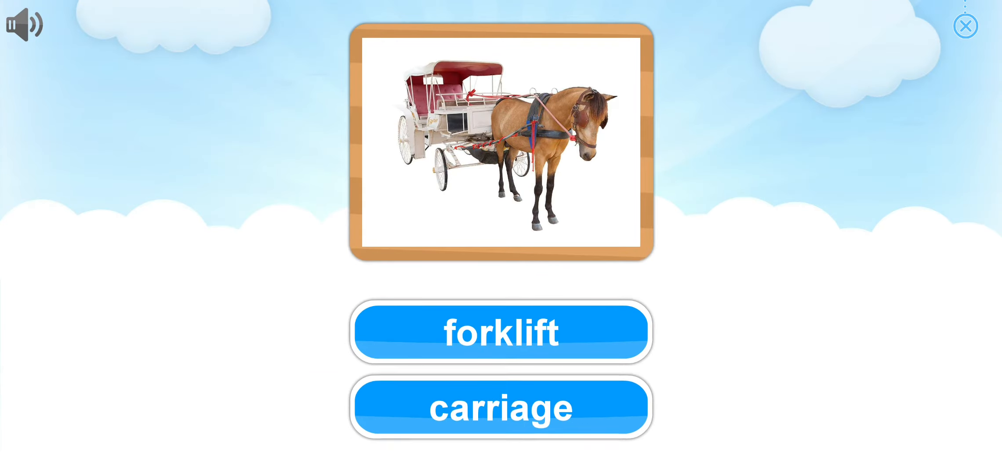
Match the horse-drawn picture to 'carriage' and the moving stairs picture to 'escalator'
left_click(500, 407)
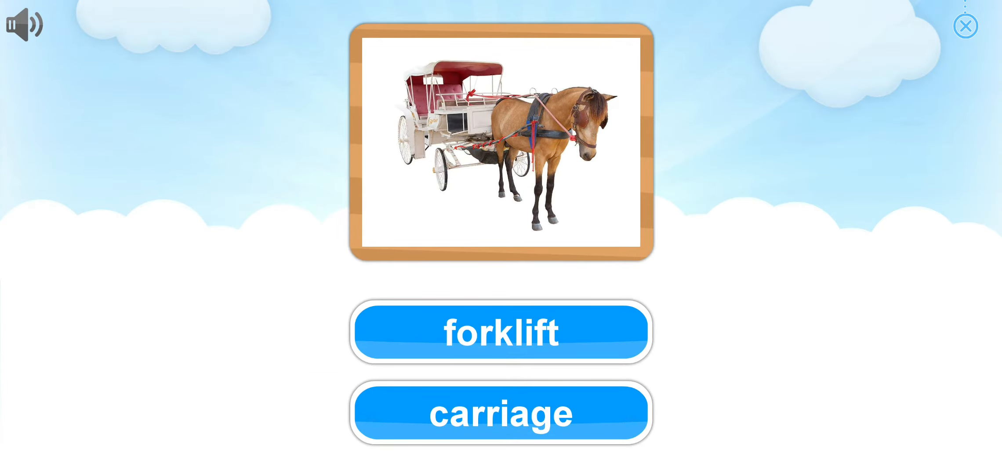
left_click(500, 412)
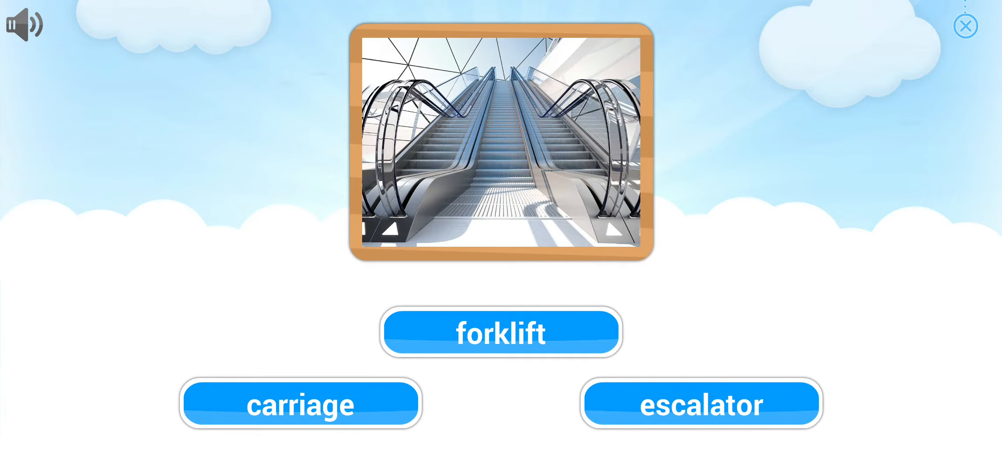
left_click(701, 403)
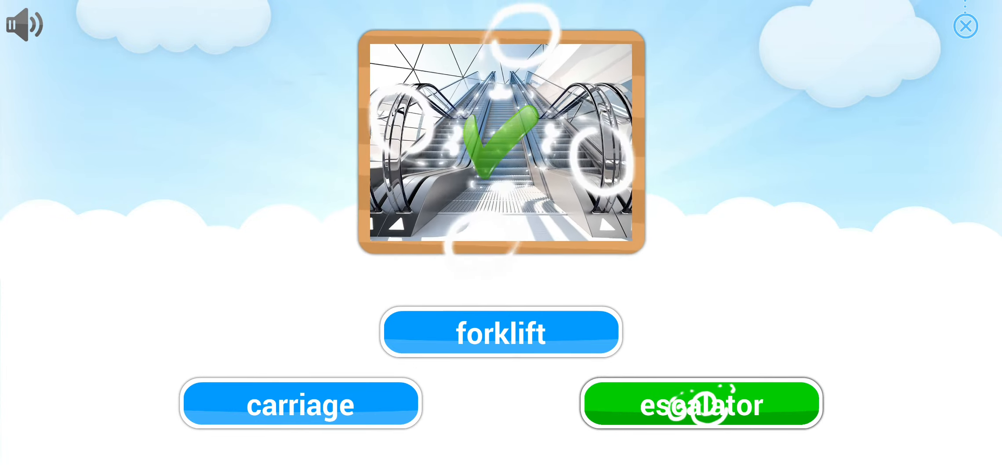
left_click(700, 403)
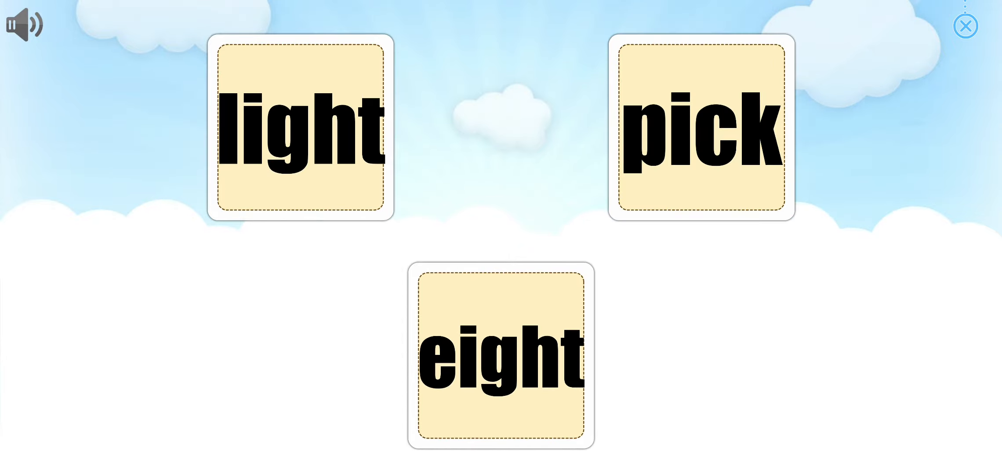
Choose the prompted word card among 'light', 'pick' and 'eight' to finish the round
left_click(500, 354)
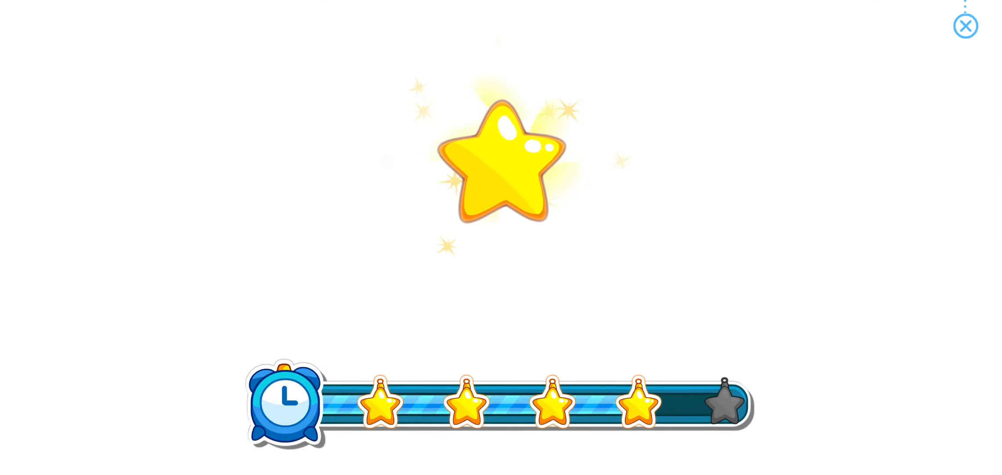
Continue past the star reward and collect the fifth star, unlocking Bài học 23
left_click(965, 26)
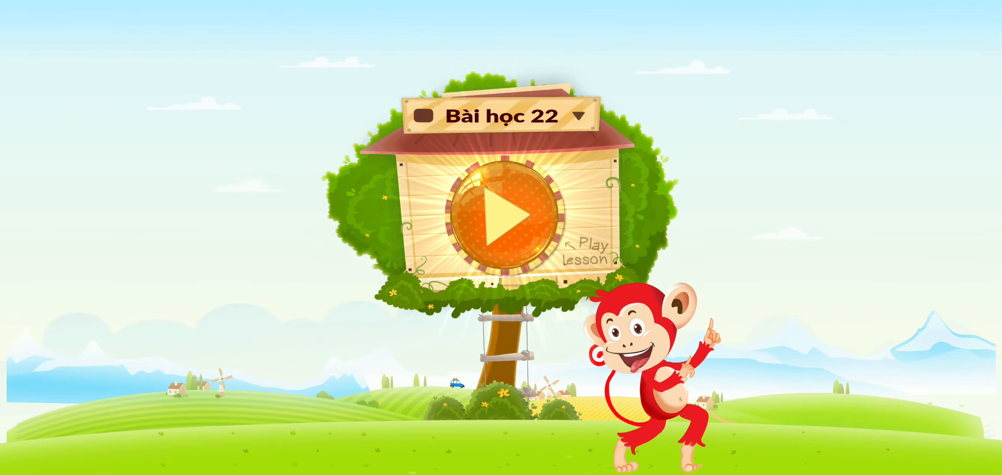
left_click(510, 217)
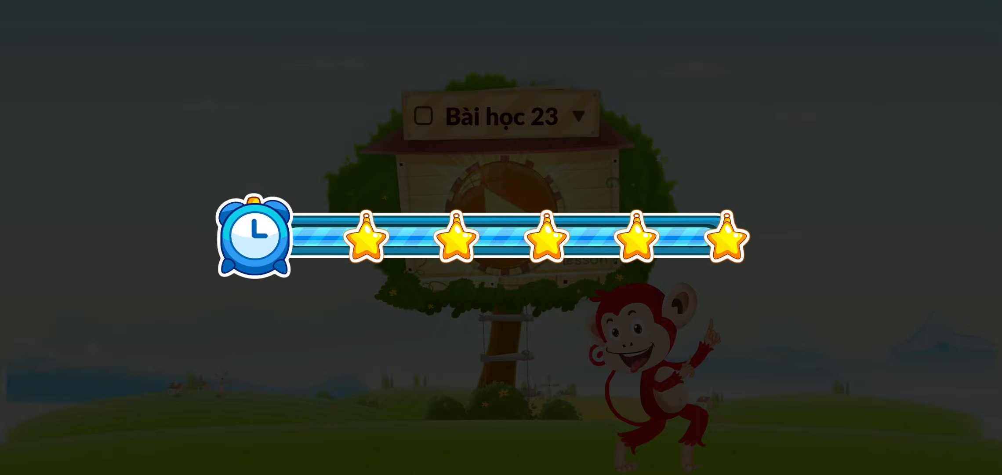